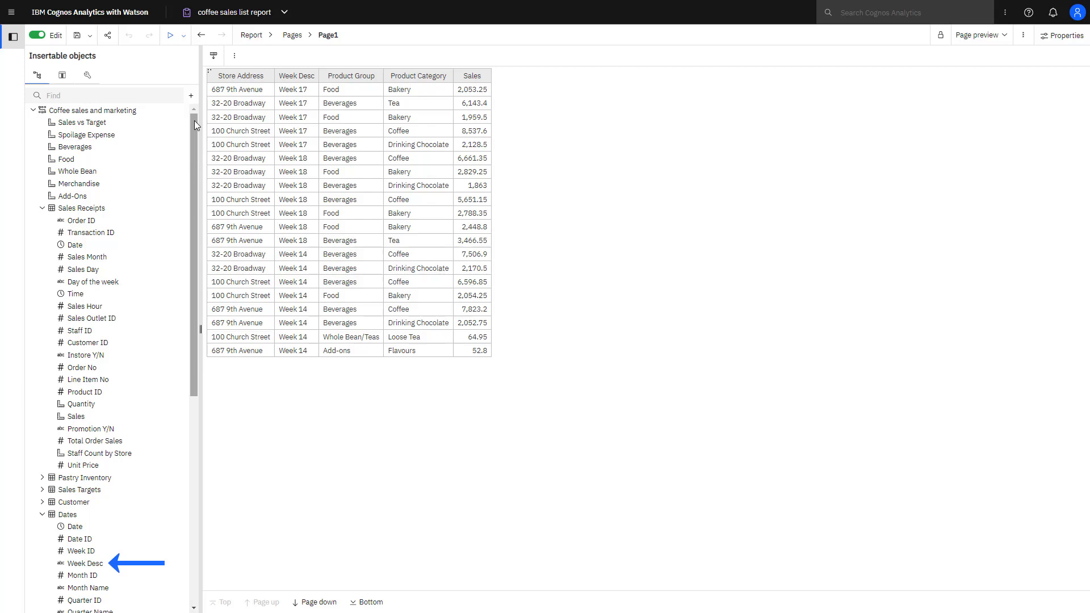
Pivot the list on the Product Group column into a crosstab of weekly sales by store.
scroll(down, 3)
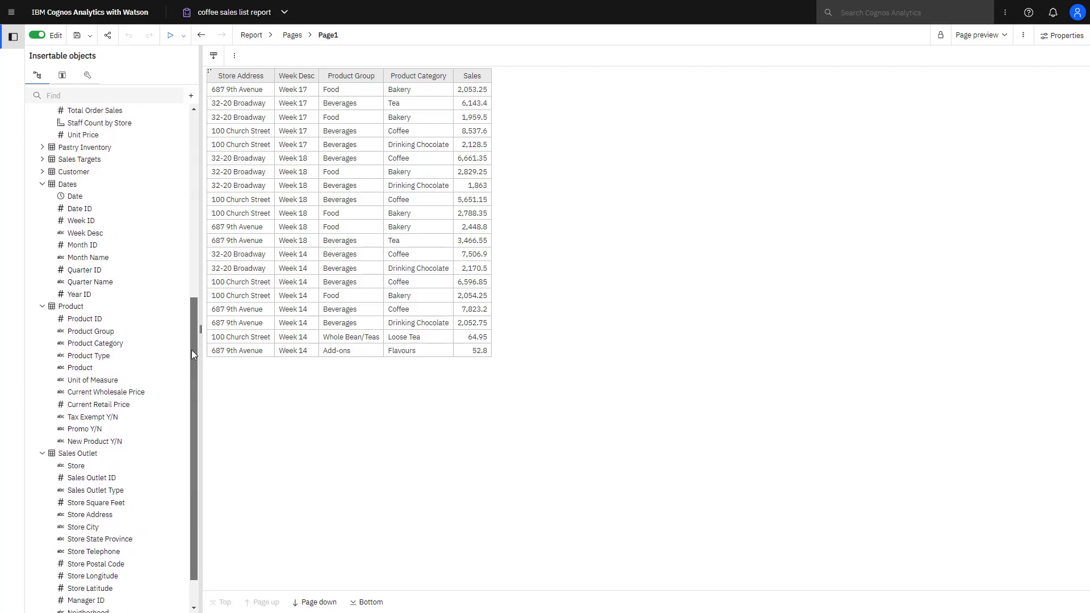
scroll(down, 3)
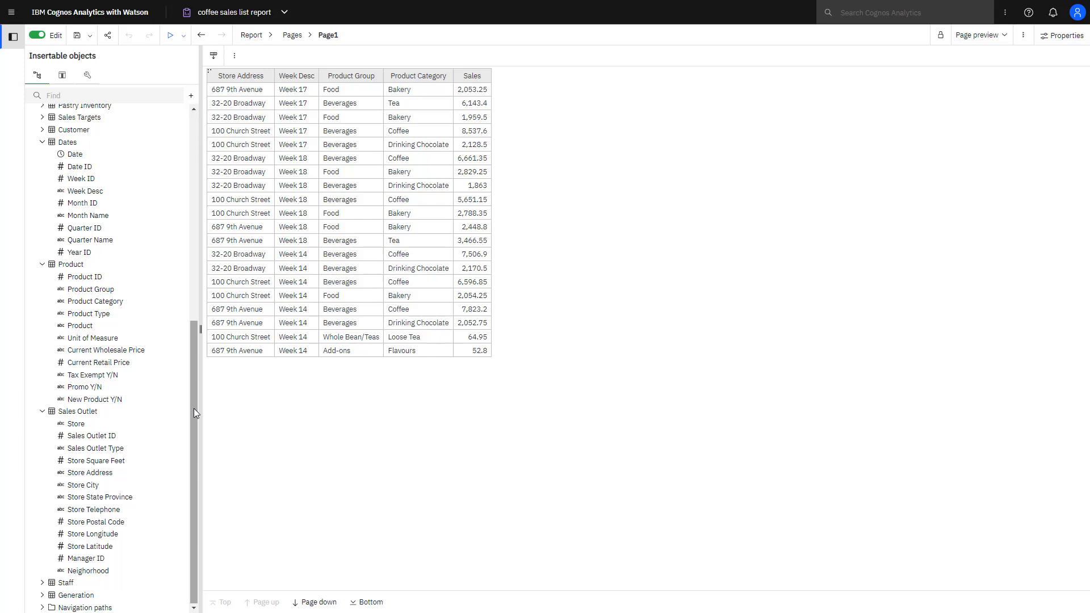
click(351, 75)
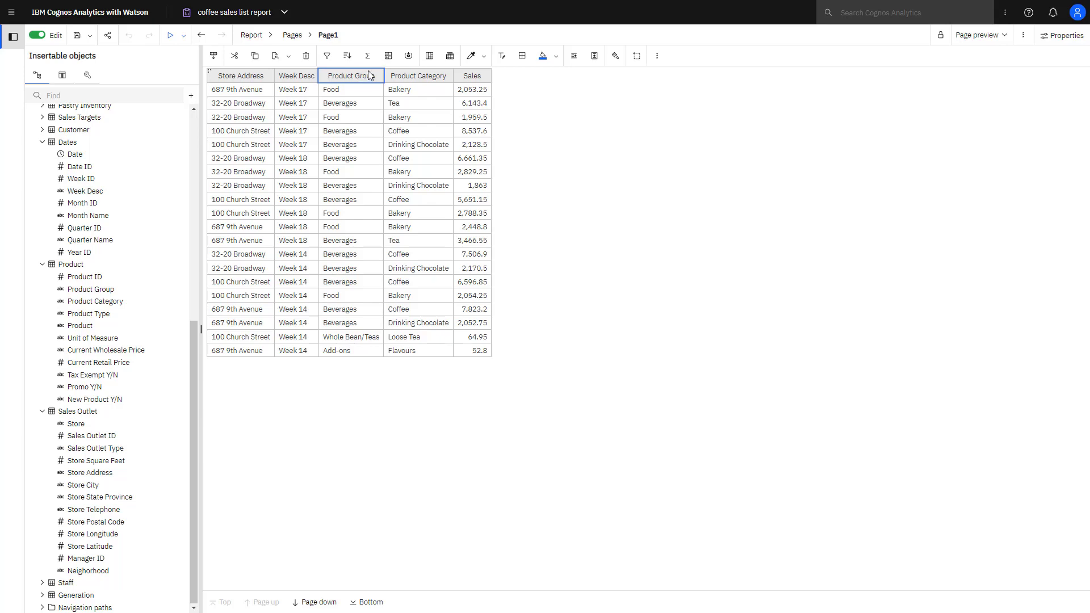
click(554, 55)
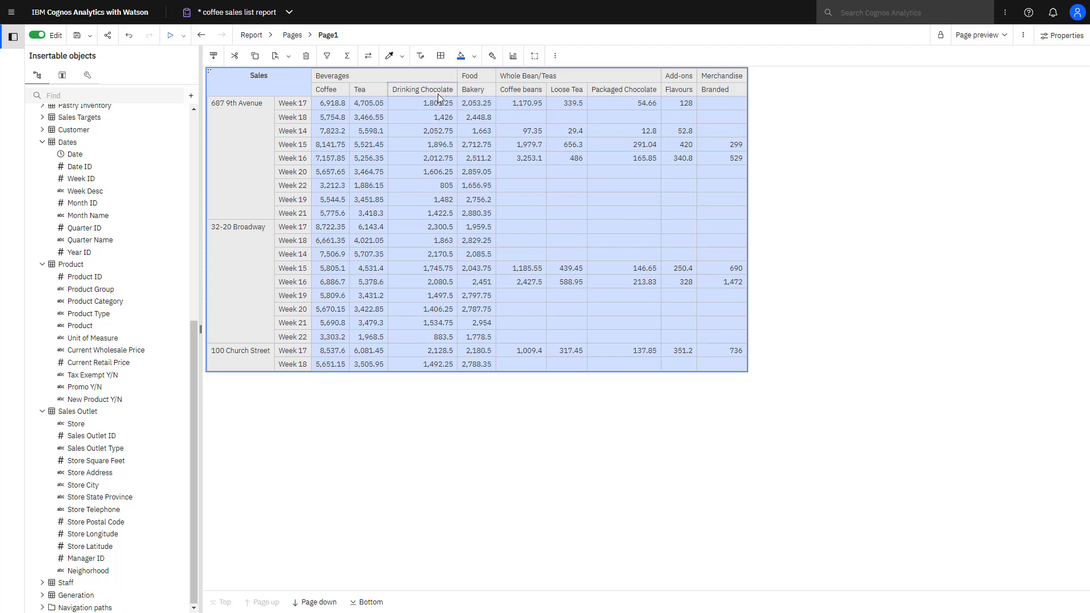
Centre the product group headings and fill both header rows with blue.
click(333, 76)
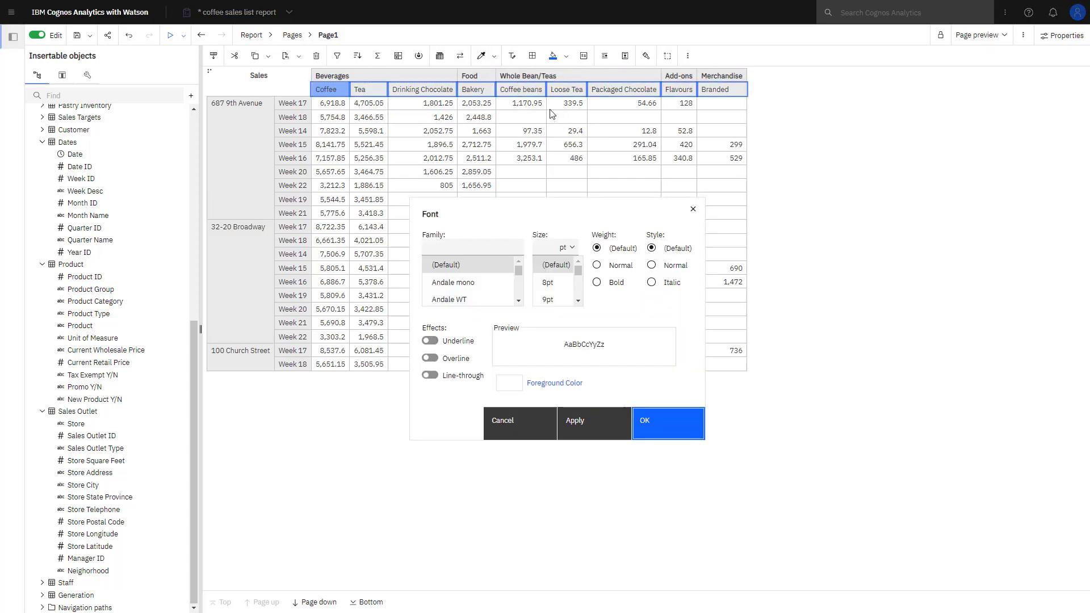
click(667, 422)
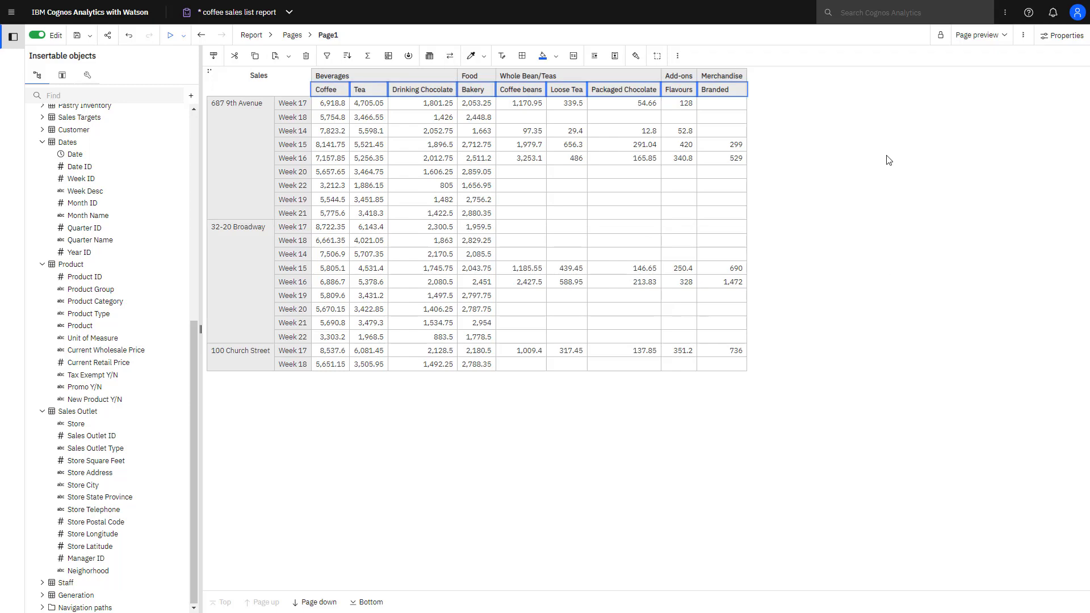
click(333, 76)
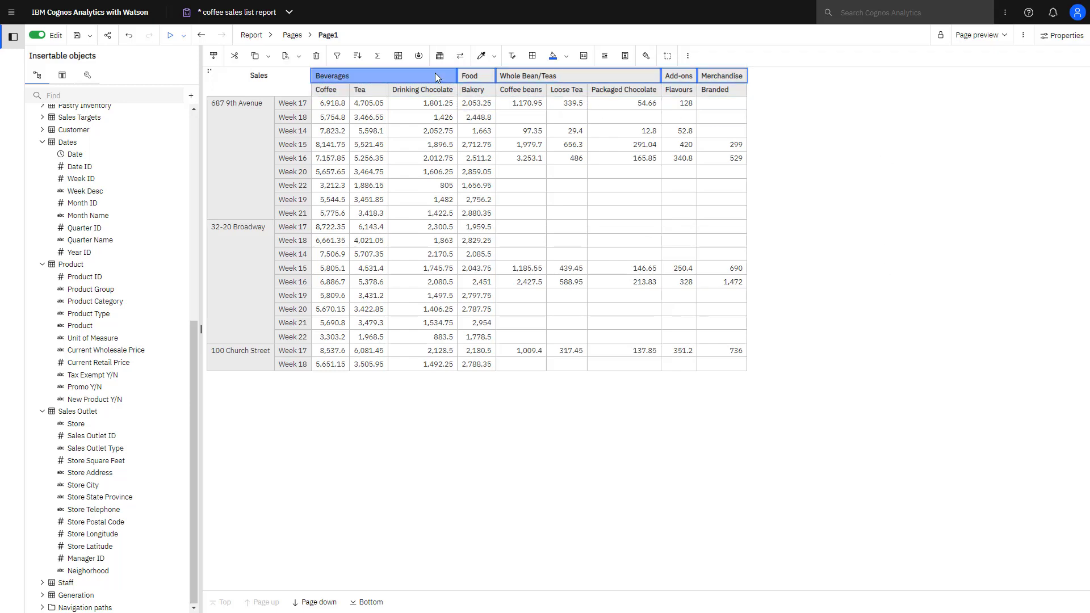
mouse_move(542, 76)
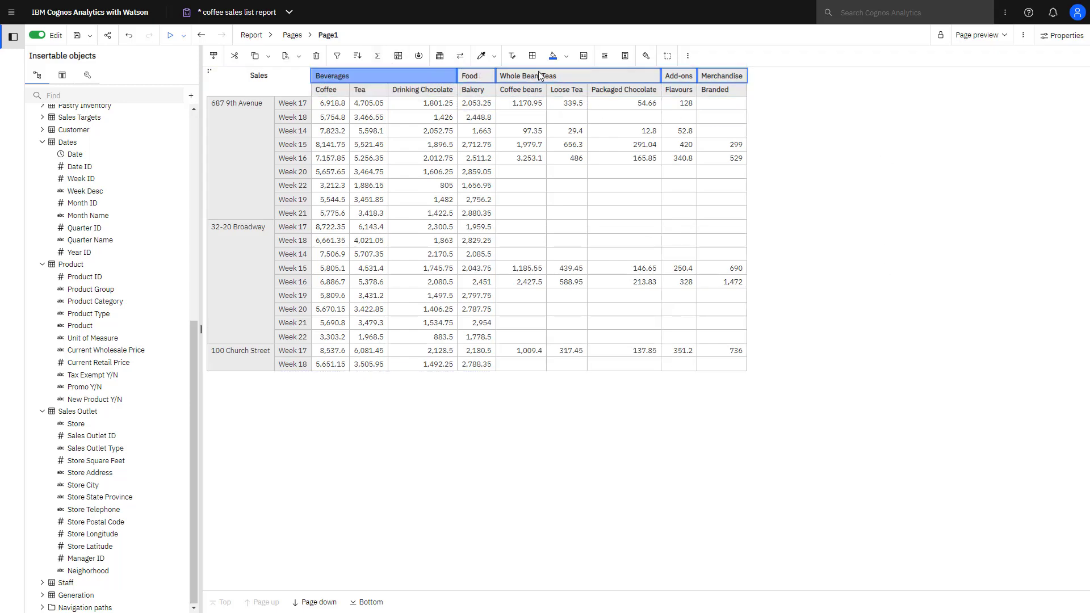
click(604, 56)
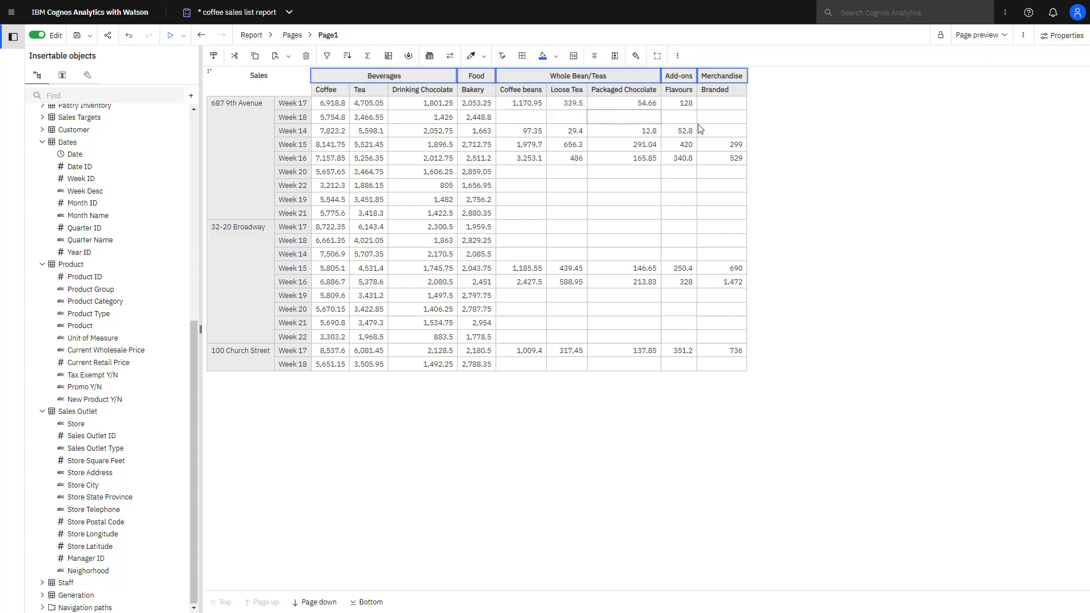
click(383, 76)
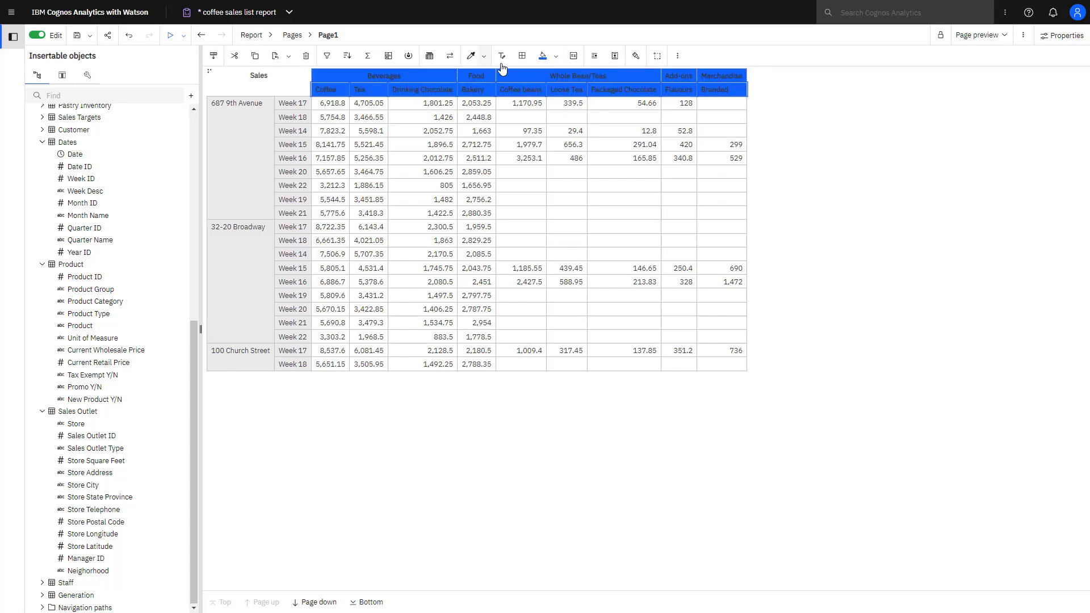
Make the group and category header text bold and white.
click(500, 56)
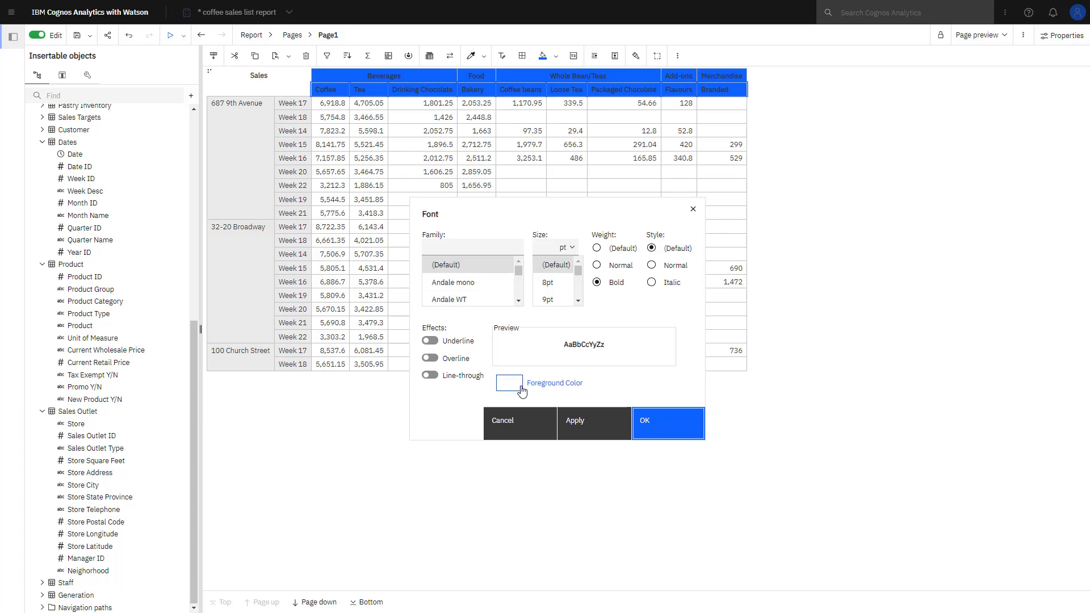
click(509, 382)
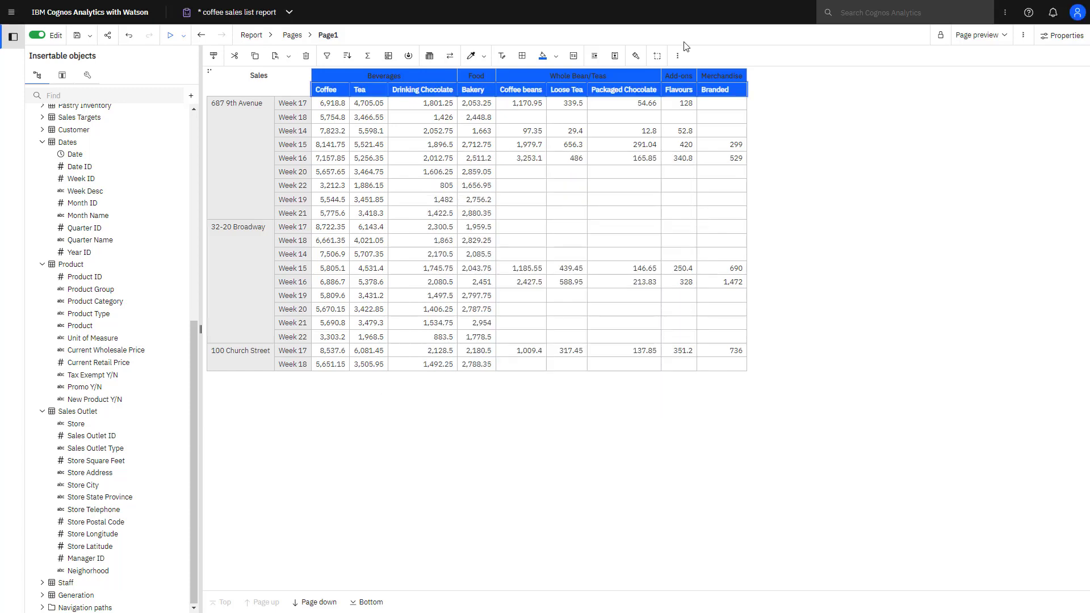
click(511, 56)
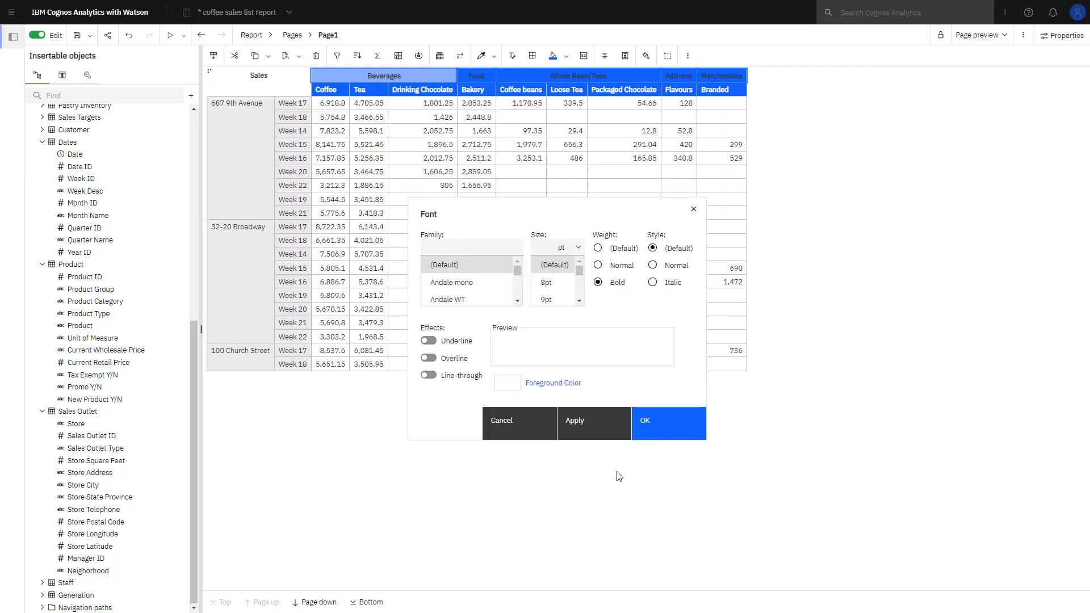
click(666, 421)
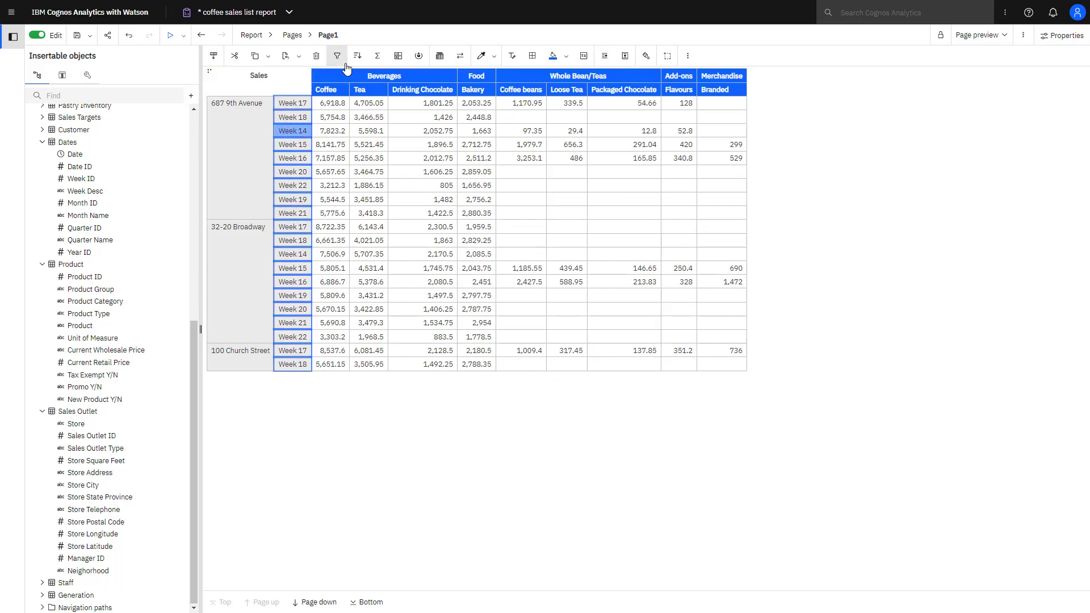
Sort the Week rows ascending within each store, starting at Week 14.
click(357, 55)
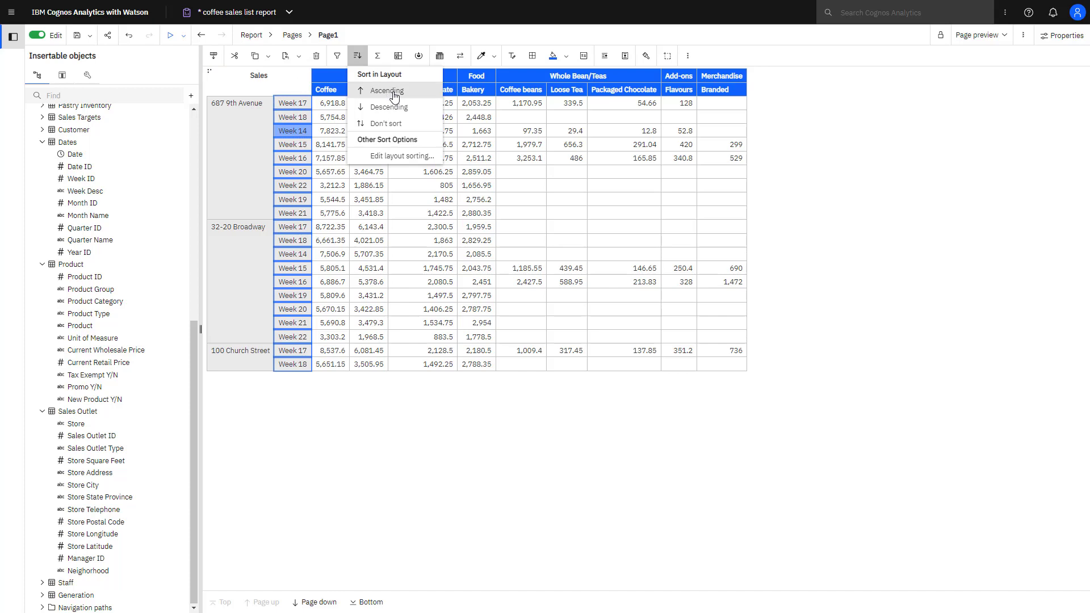
click(387, 91)
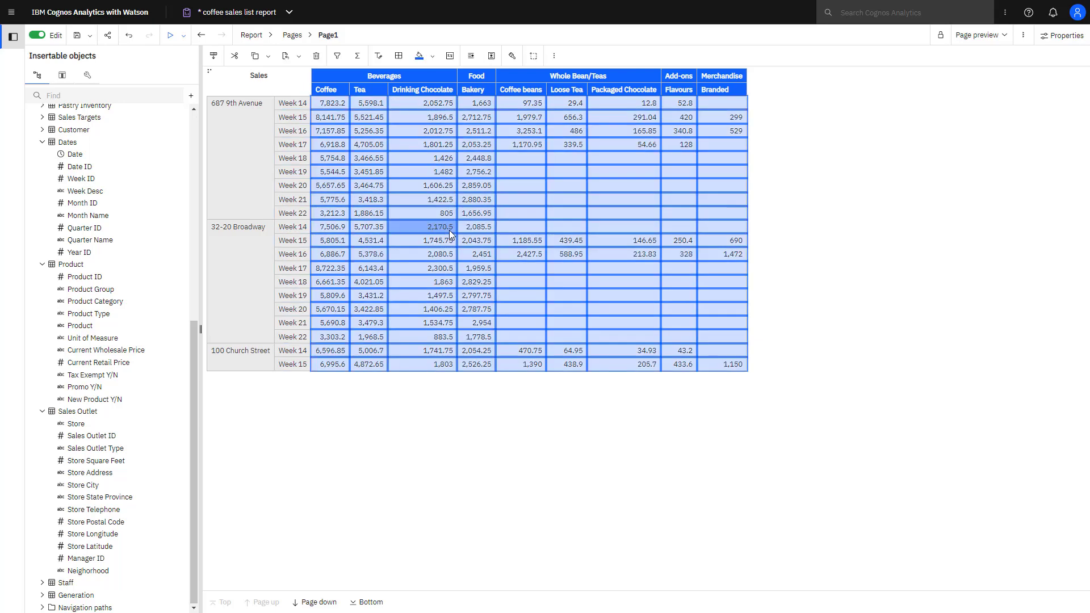
Format the sales values as USD currency with 2 decimal places.
click(1060, 36)
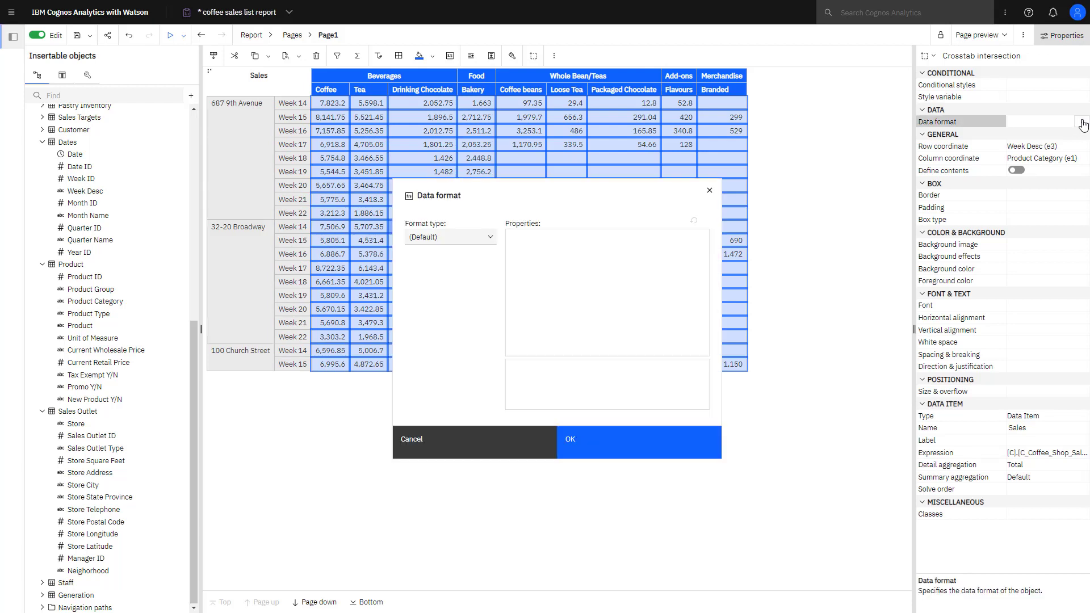
click(450, 237)
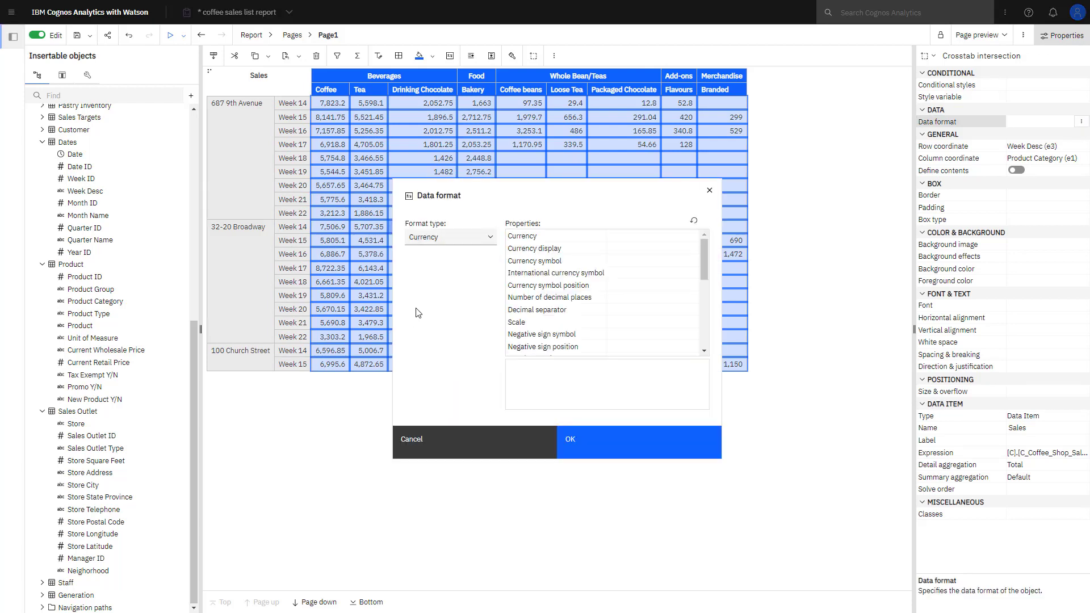
click(521, 236)
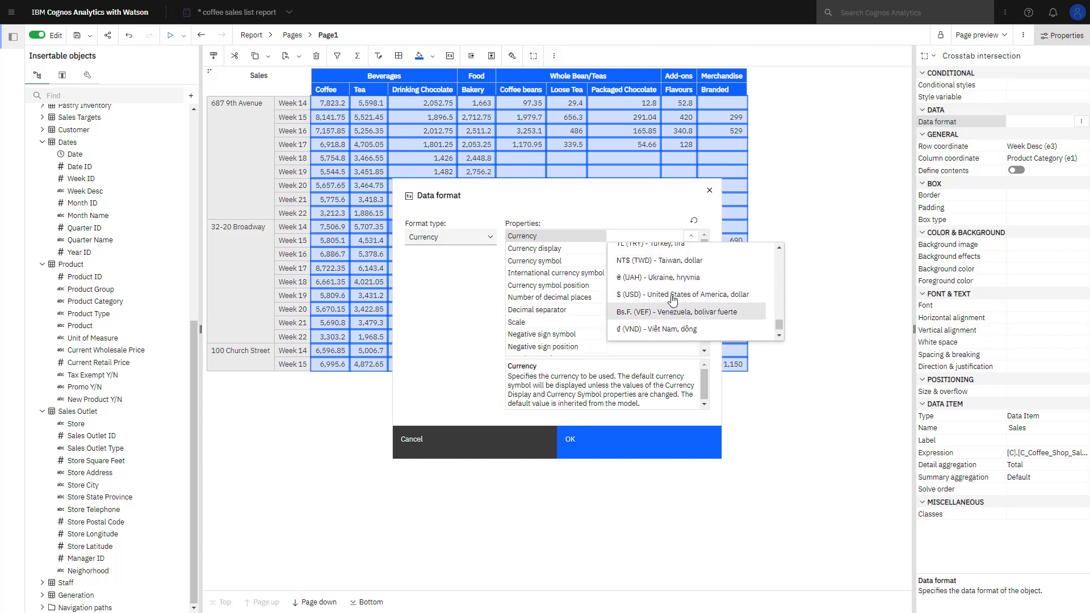
click(669, 294)
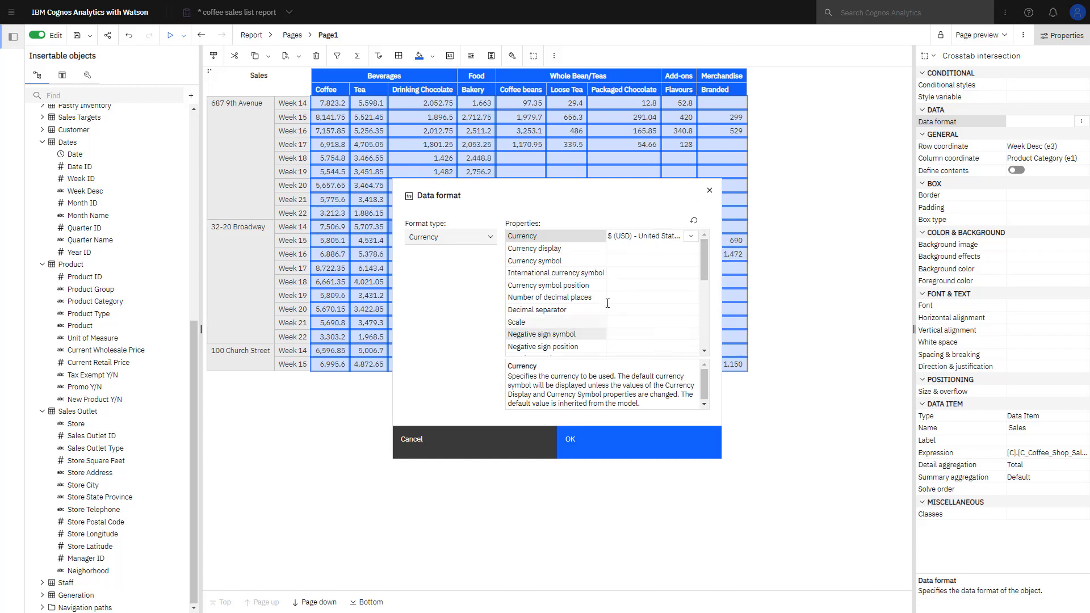
click(534, 261)
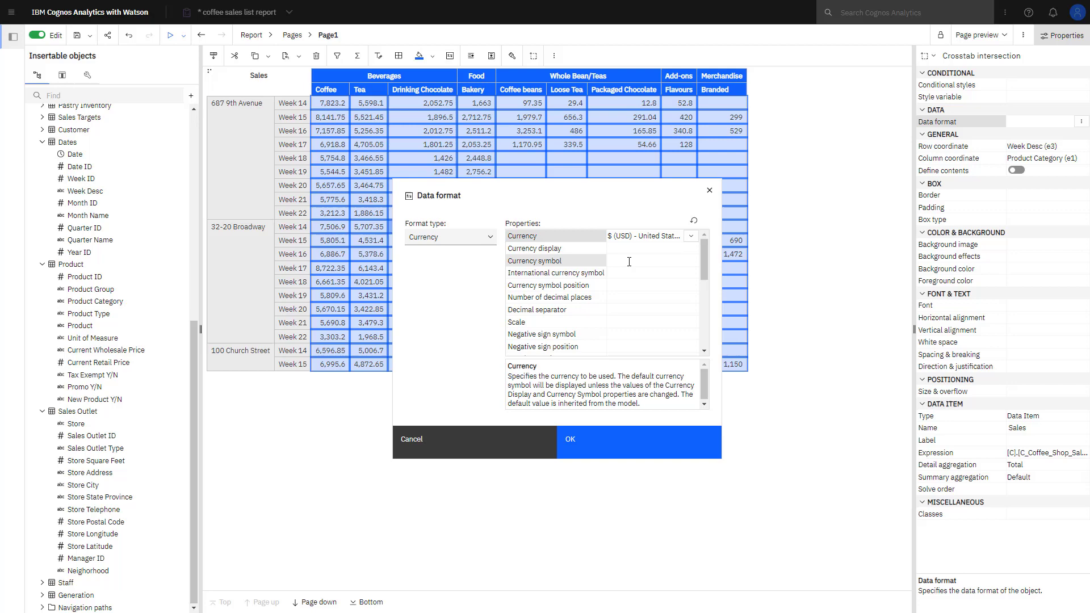
click(556, 297)
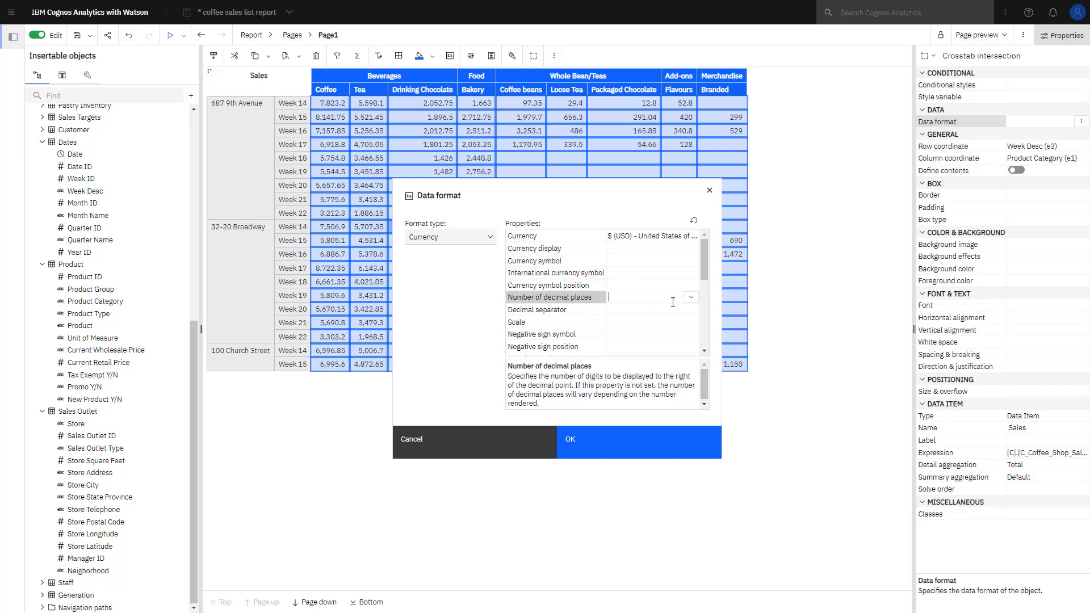
text(2)
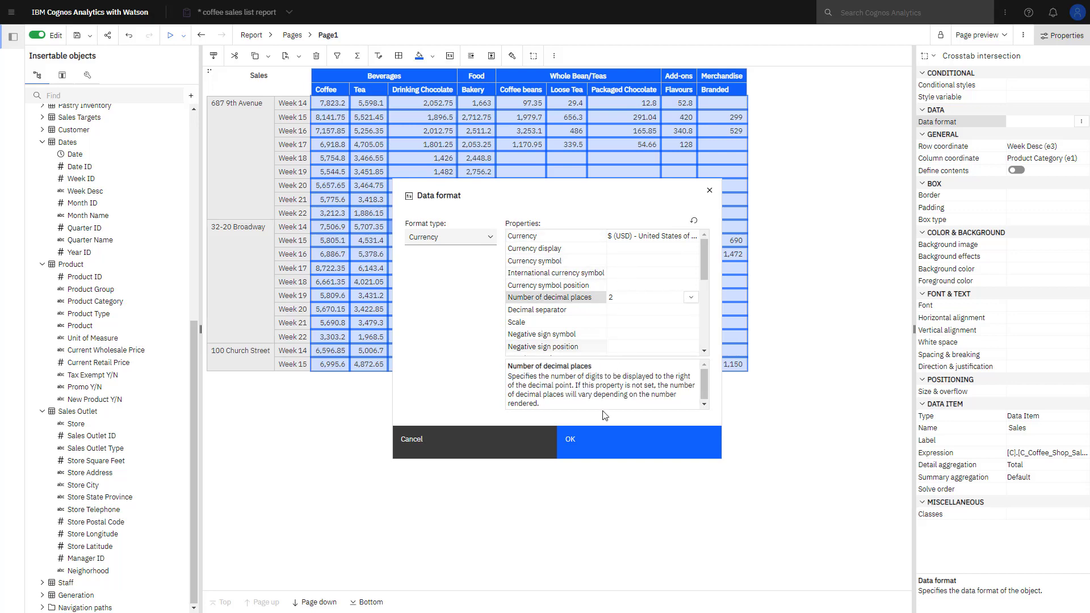
click(637, 439)
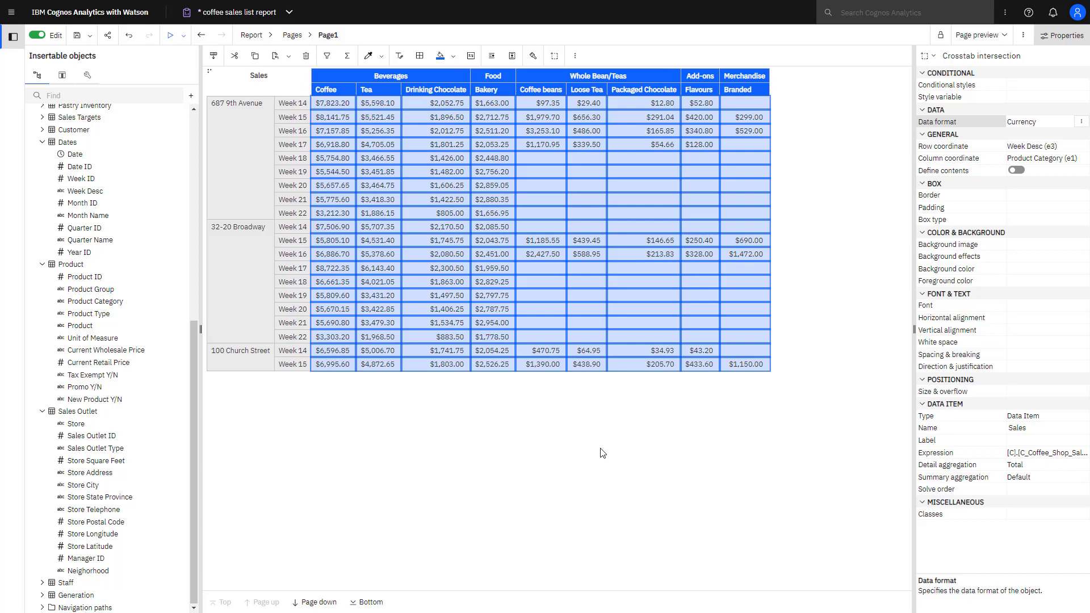
mouse_move(575, 452)
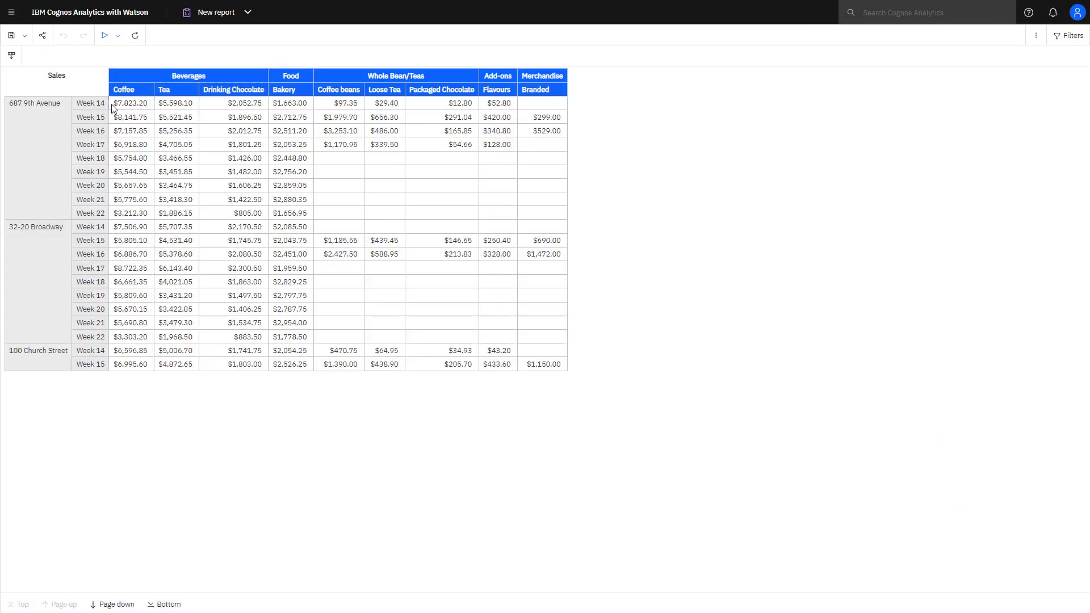
In the run report, filter the weeks to include only Week 14, 15 and 16.
click(91, 104)
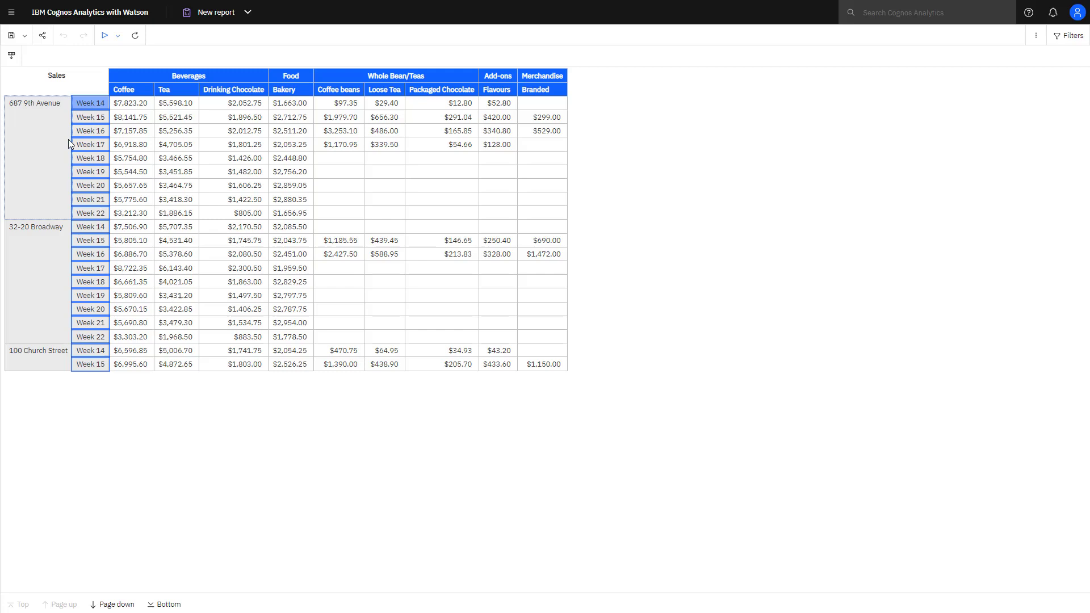
click(90, 103)
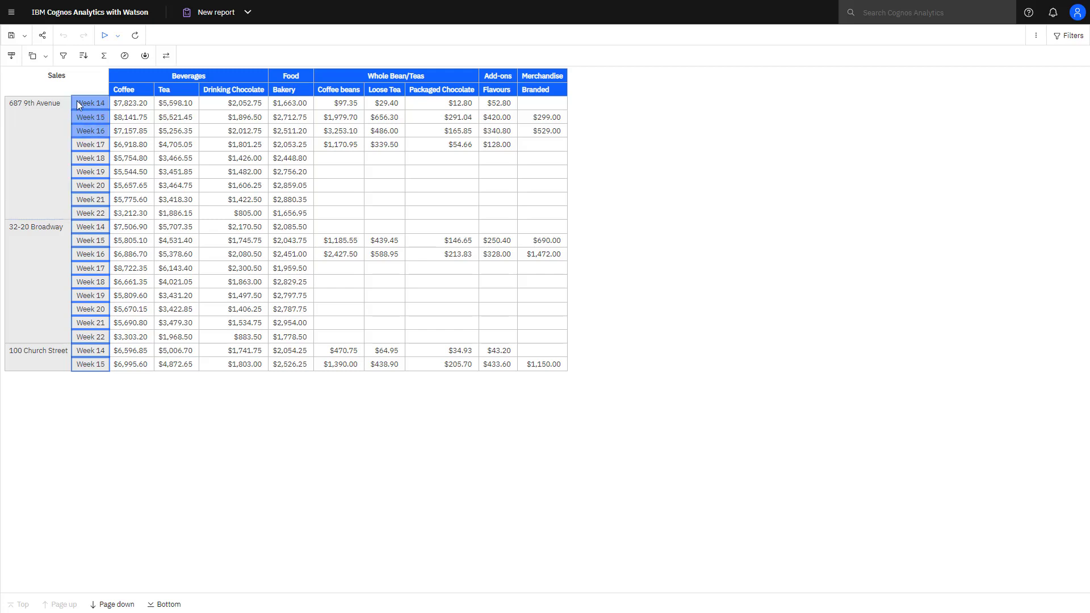
click(63, 56)
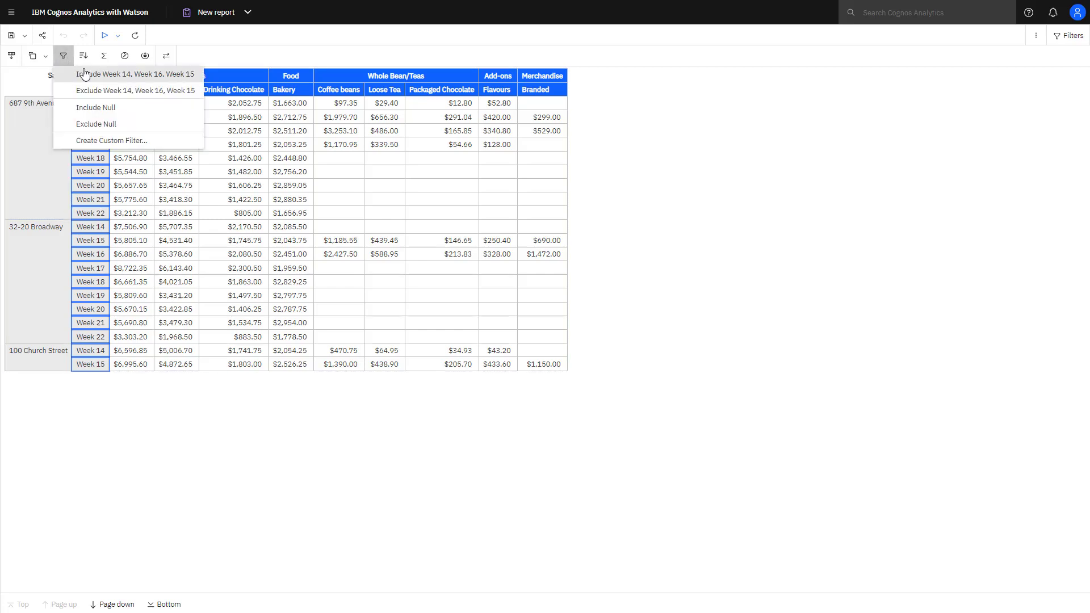
click(138, 75)
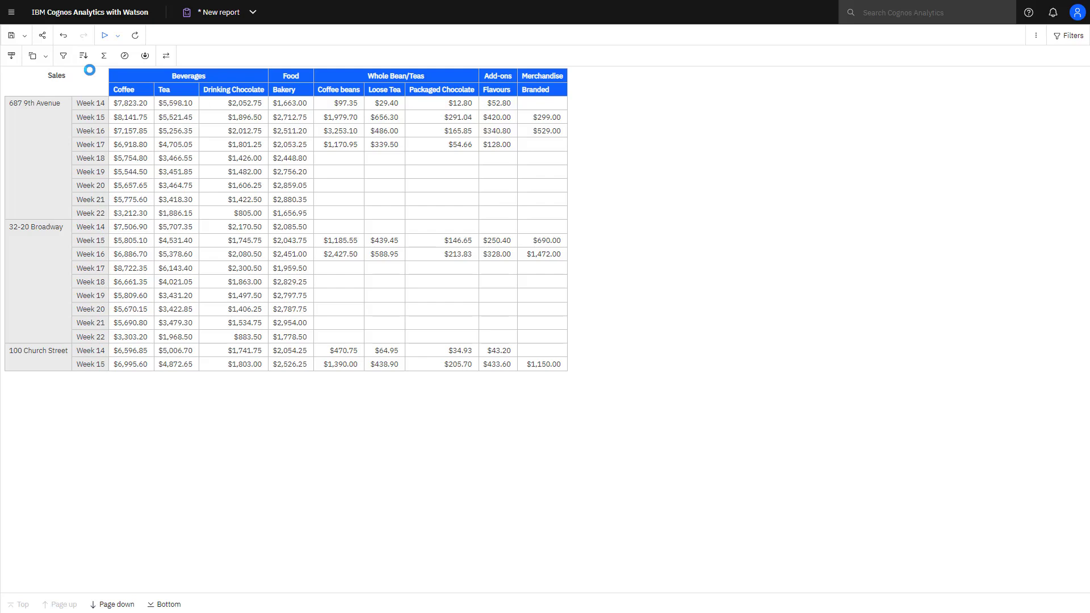